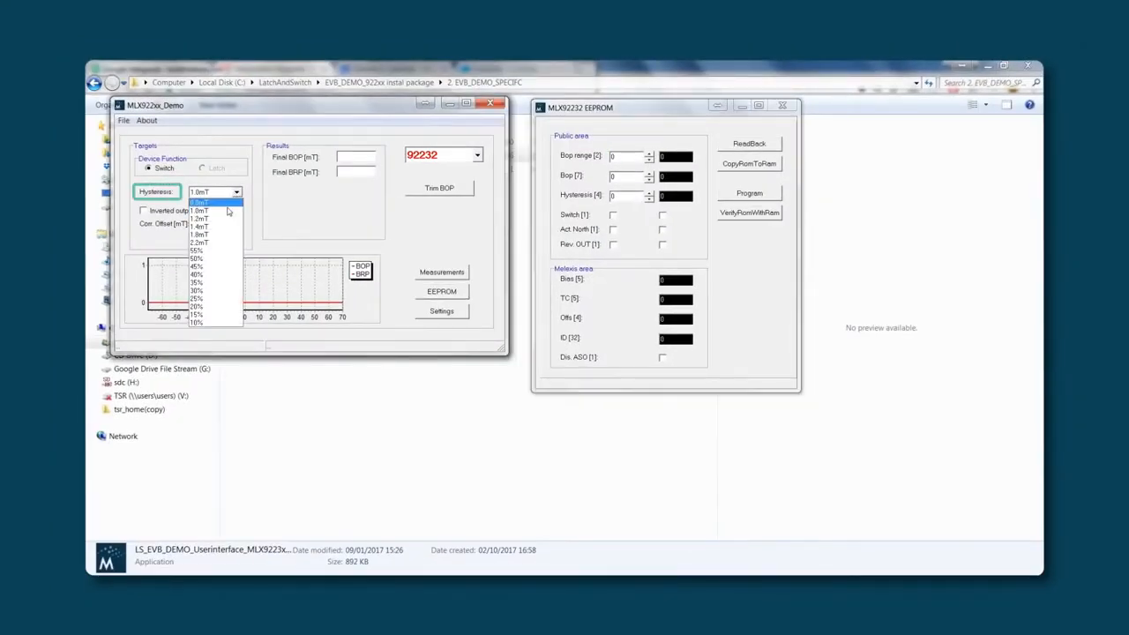
# Trim BOP with 1.0mT hysteresis, giving BOP -20.122 mT and BRP -19.122 mT, then start EEPROM readback.
pyautogui.click(200, 210)
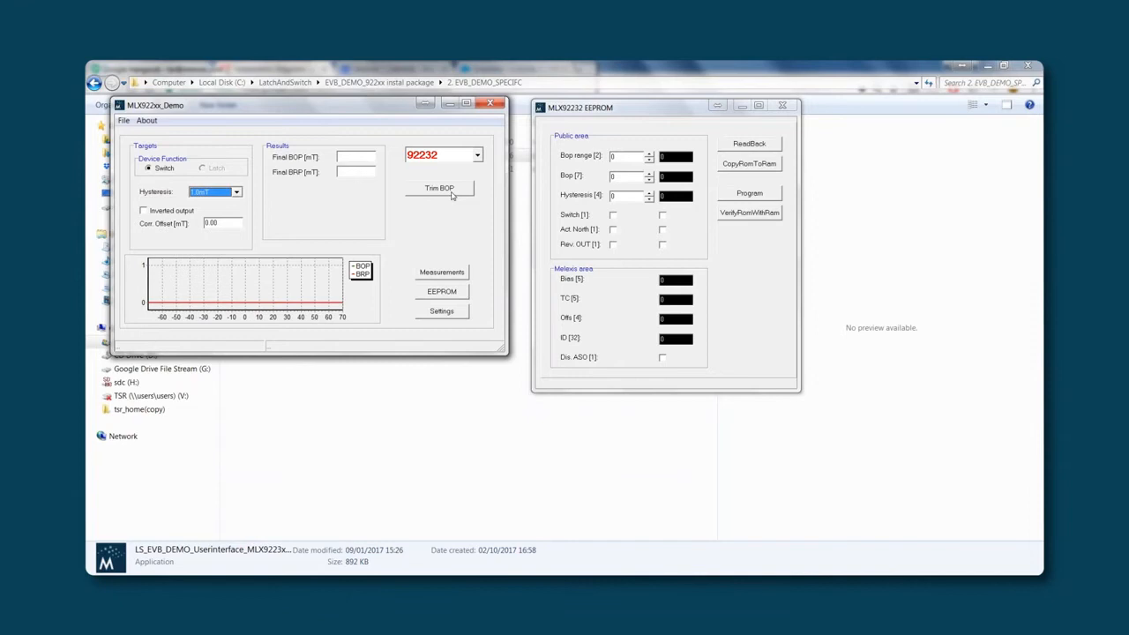
pyautogui.click(439, 188)
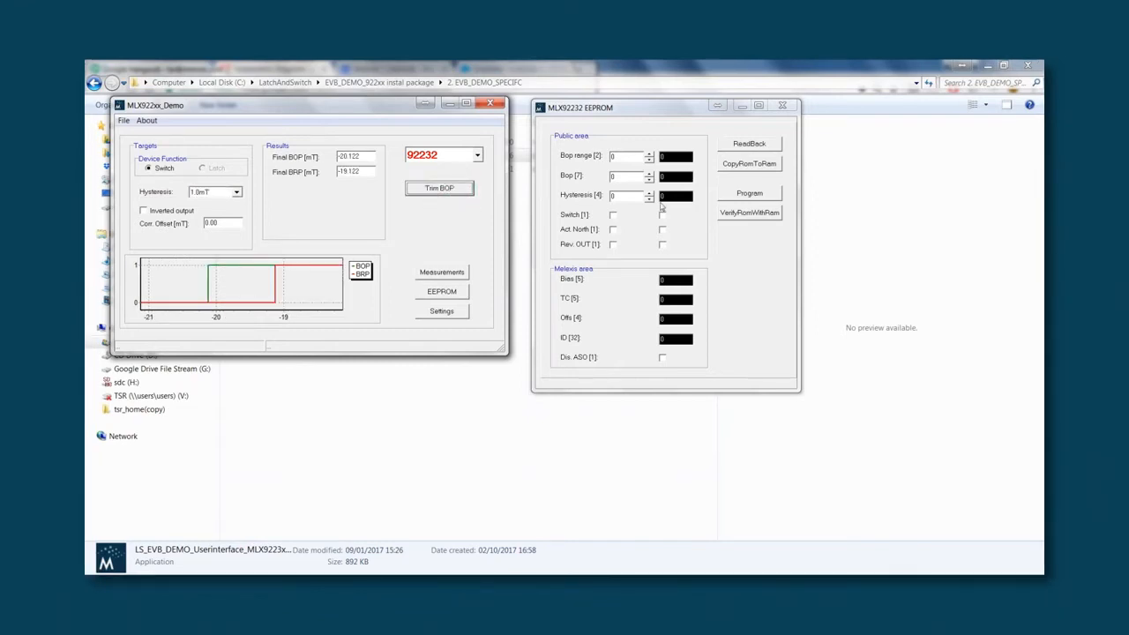
pyautogui.click(749, 144)
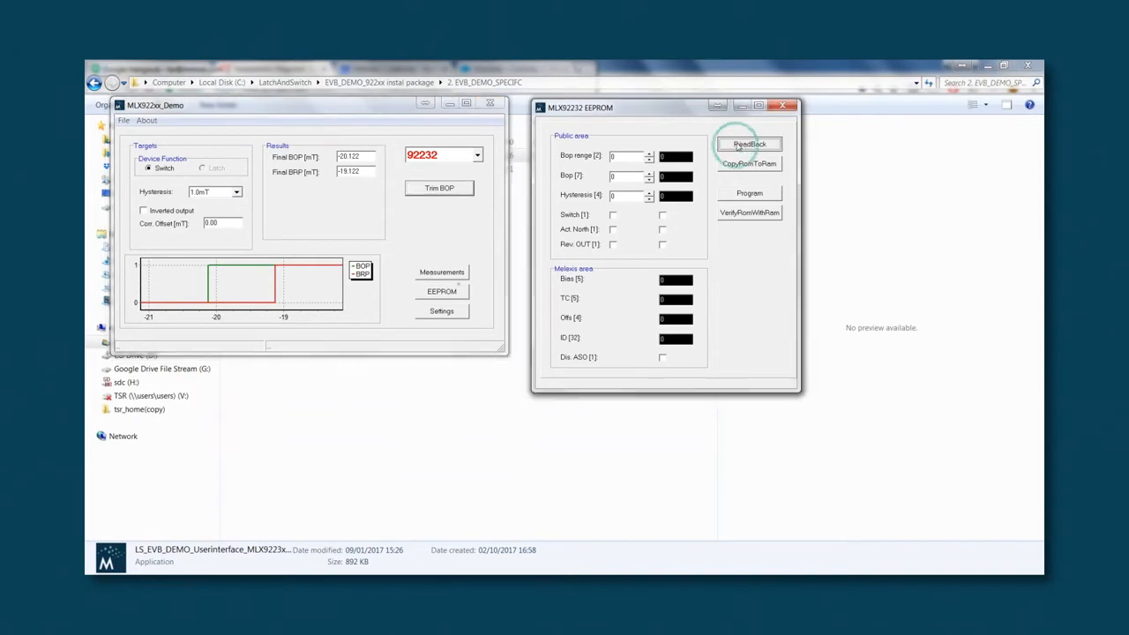
# Read the trimmed settings back in the MLX92232 EEPROM window.
pyautogui.click(748, 143)
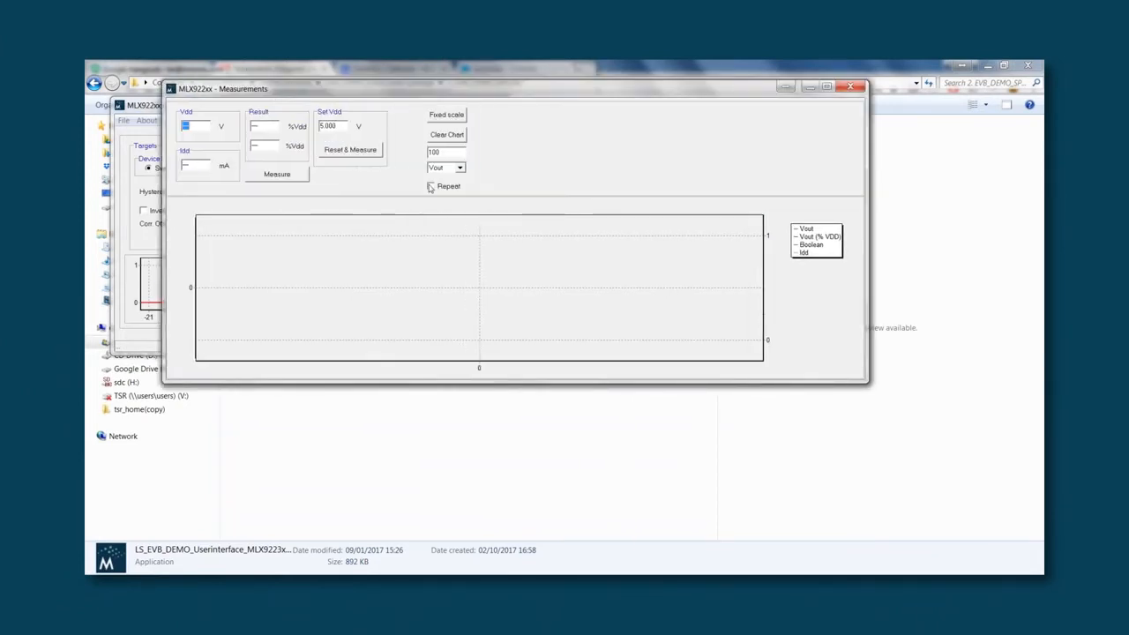
# Plot Field with repeated reset-and-measure runs, latest reading -26.102 mT at 5.041 V.
pyautogui.click(459, 168)
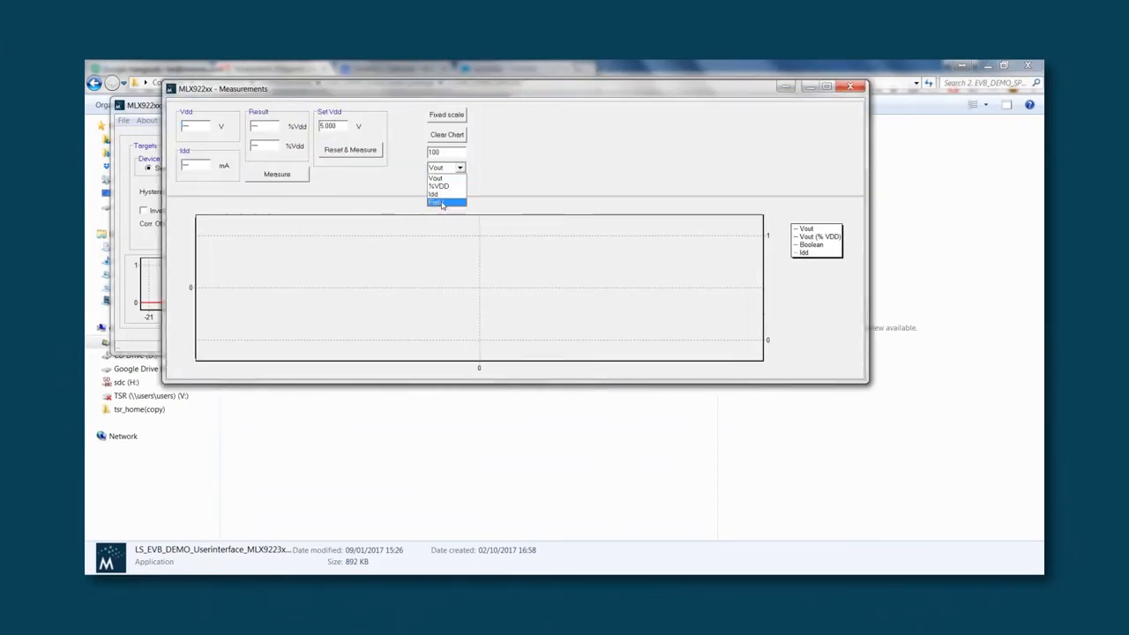
pyautogui.click(435, 203)
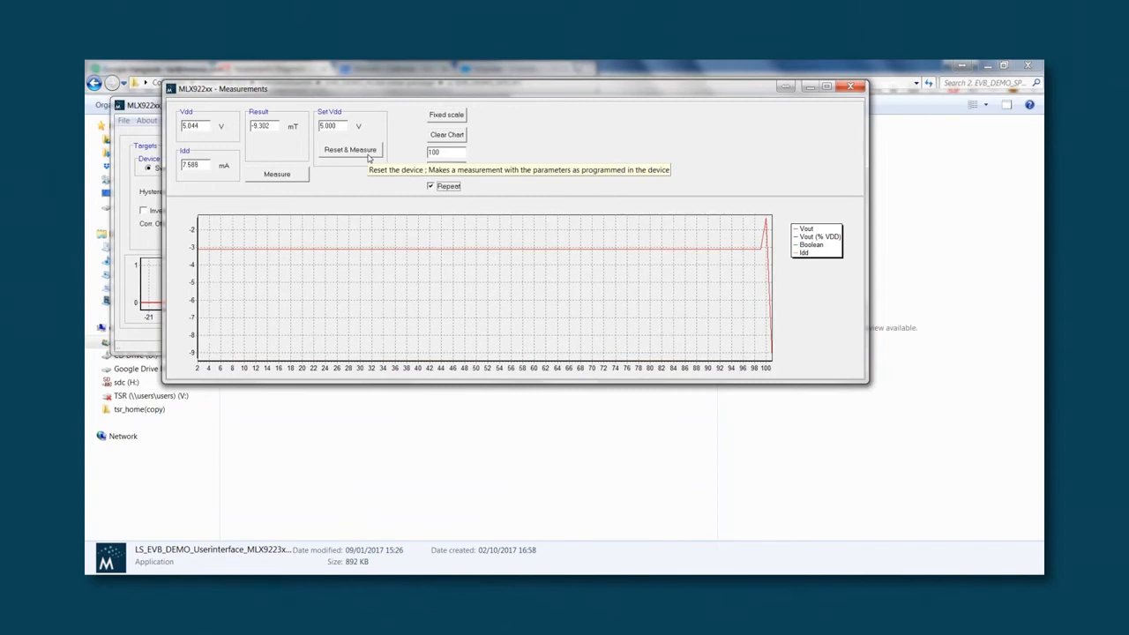
pyautogui.click(350, 149)
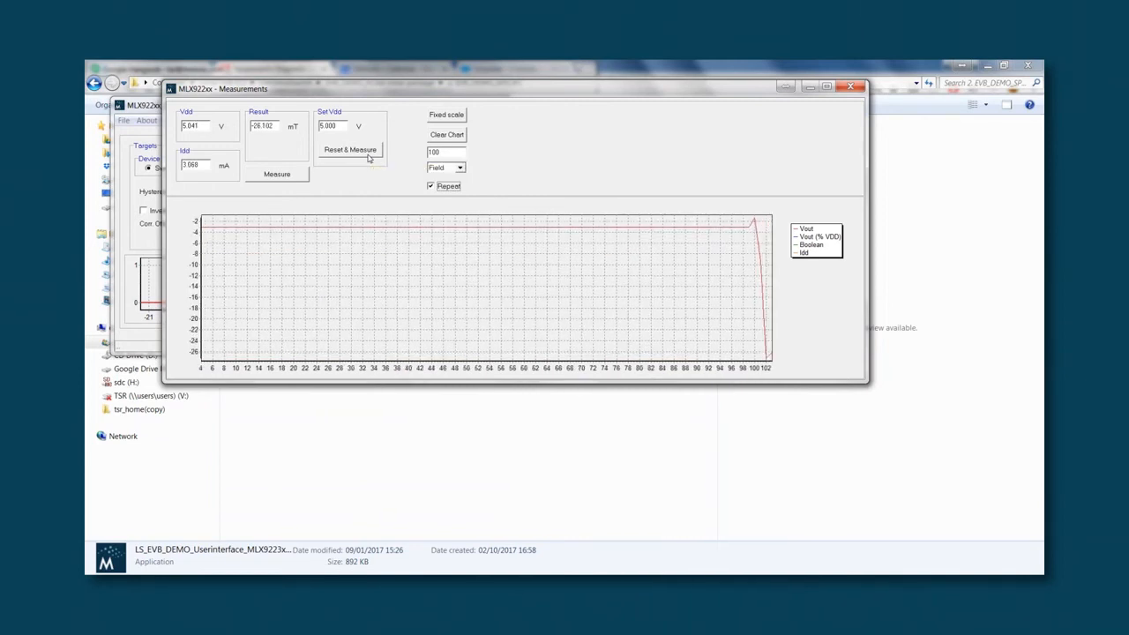